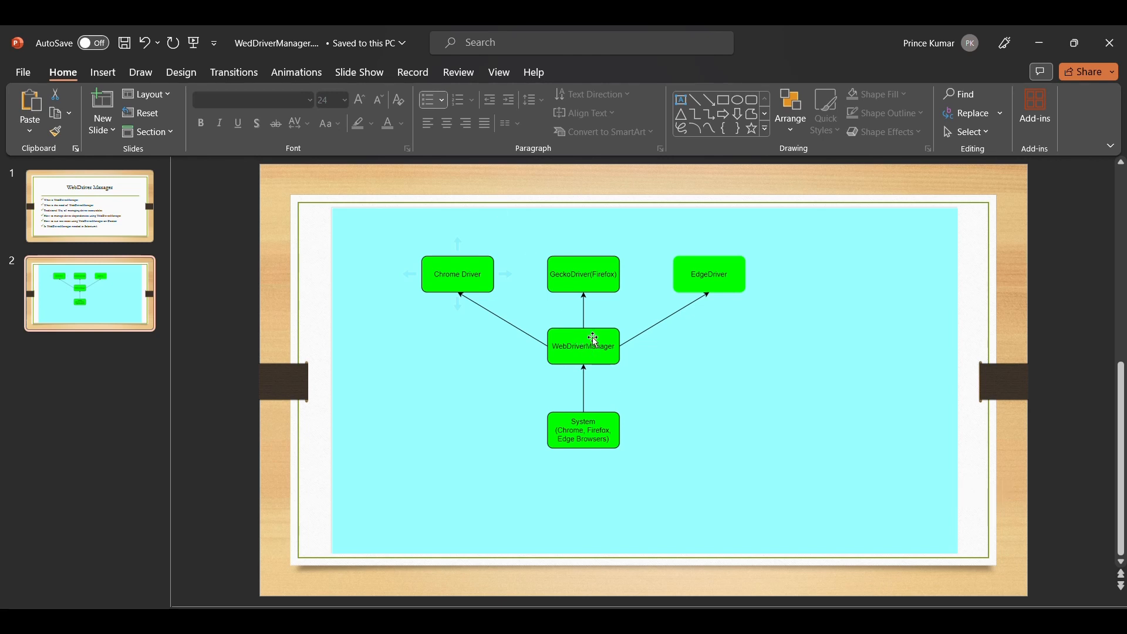
{"action": "mouse_move", "coordinate": [488, 303]}
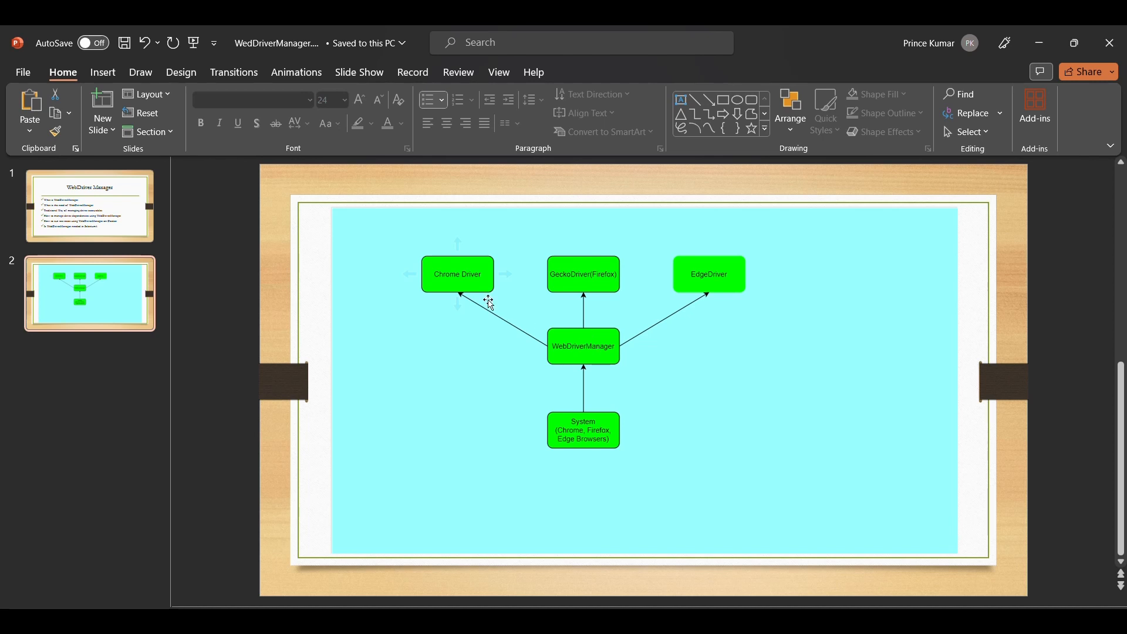
{"action": "mouse_move", "coordinate": [598, 430]}
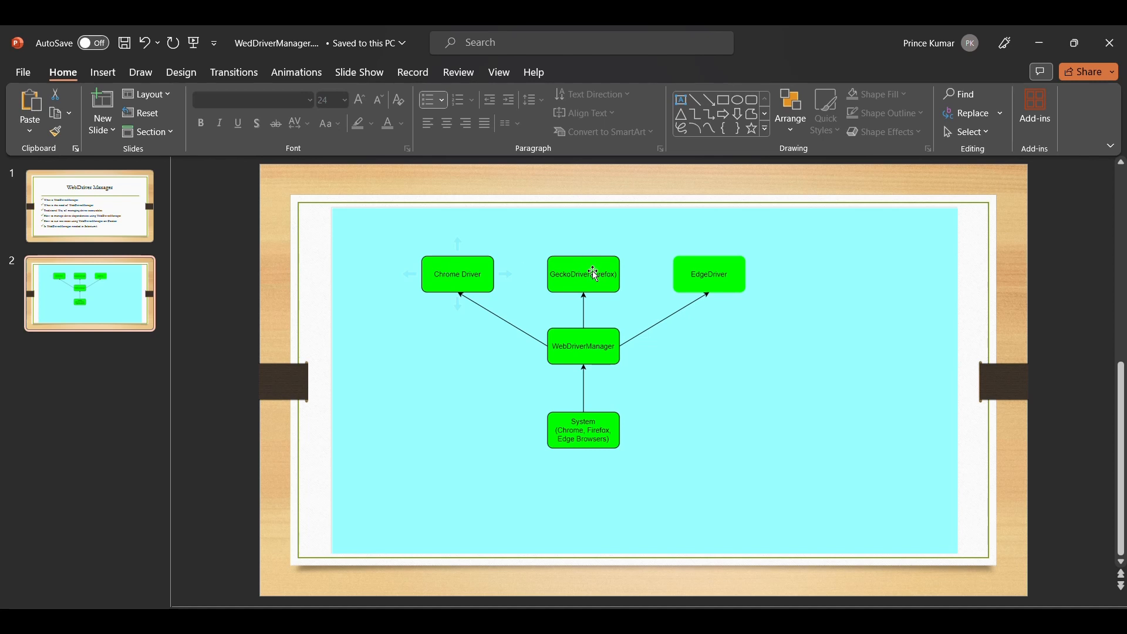
{"action": "mouse_move", "coordinate": [526, 303]}
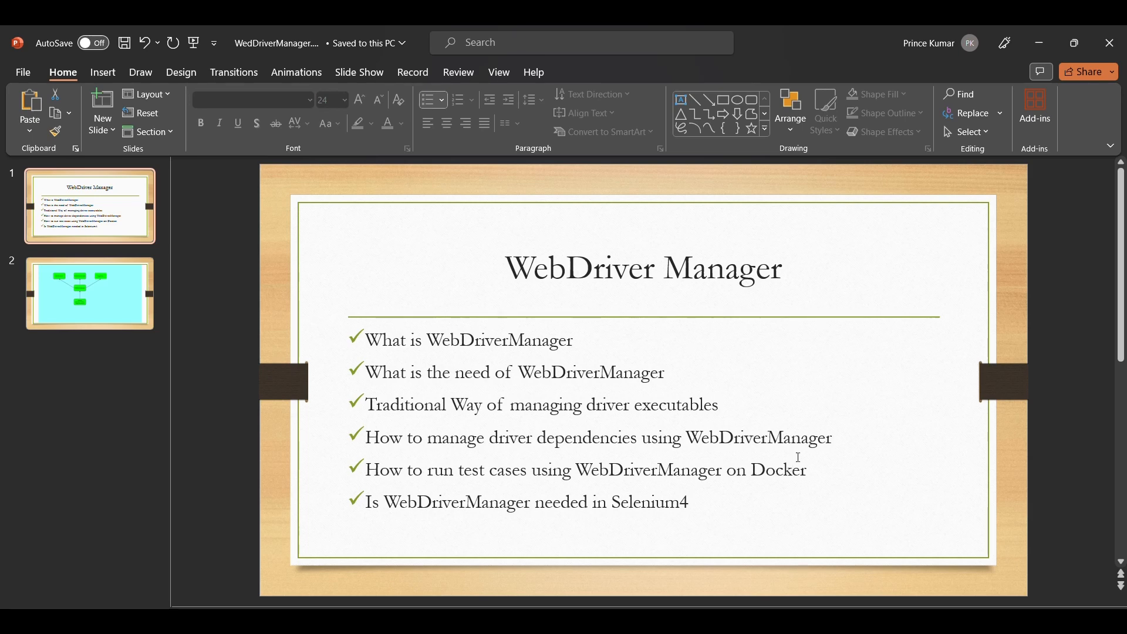
{"action": "mouse_move", "coordinate": [691, 593]}
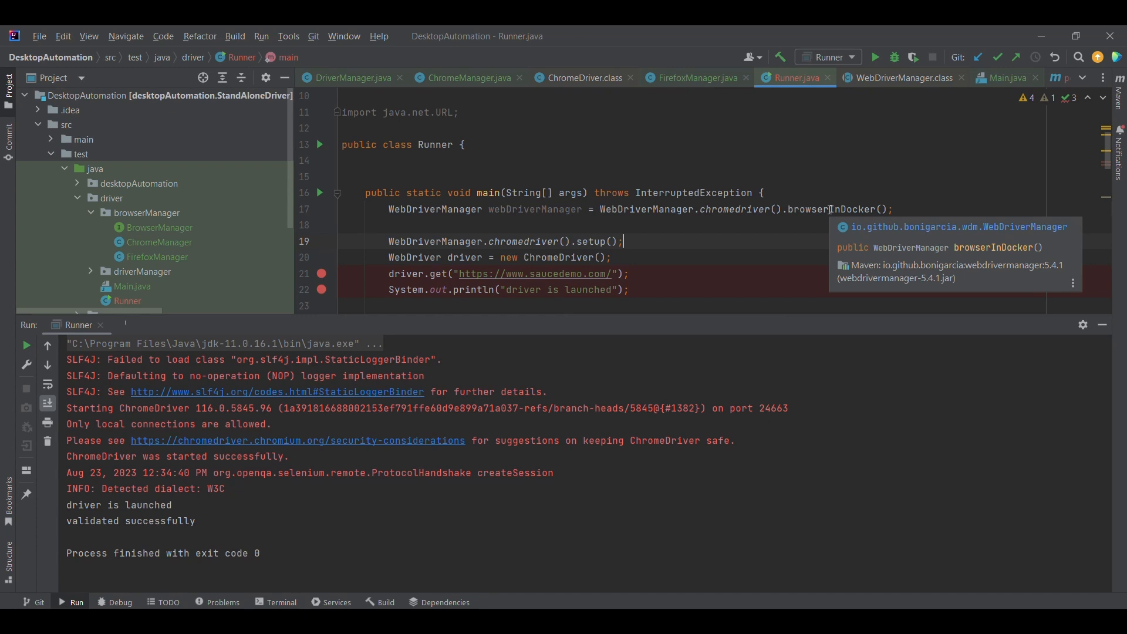
{"action": "mouse_move", "coordinate": [853, 203]}
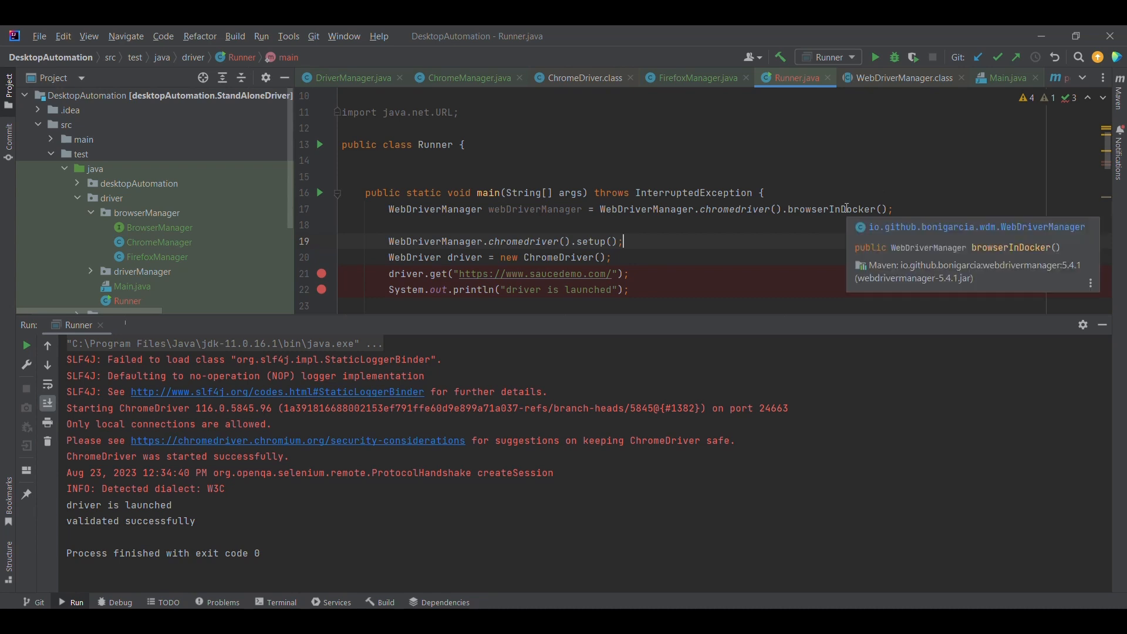
{"action": "mouse_move", "coordinate": [927, 255]}
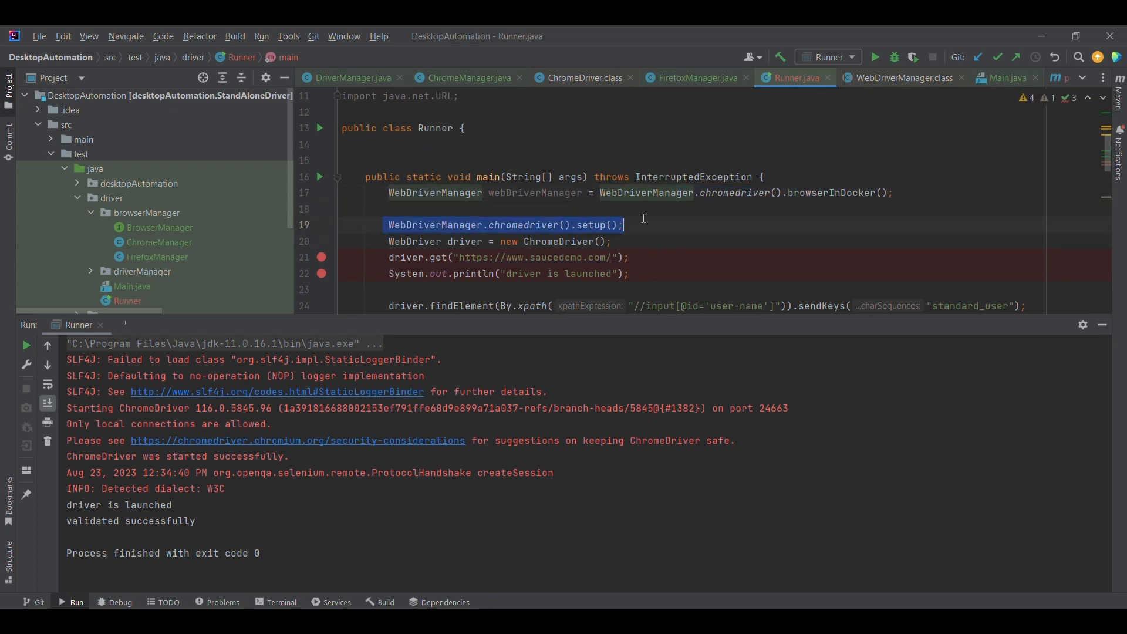
Step: Delete the chromedriver setup line and start the driver line from webDriverManager. instead of new ChromeDriver()
{"action": "key", "text": "Delete"}
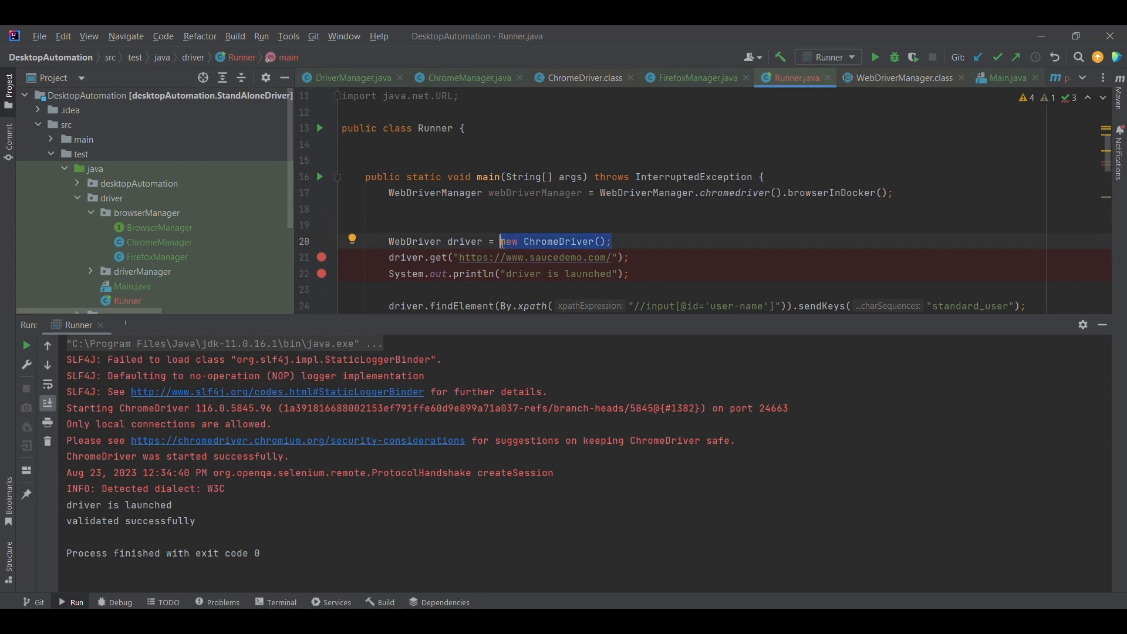
{"action": "type", "text": "webDriverManager"}
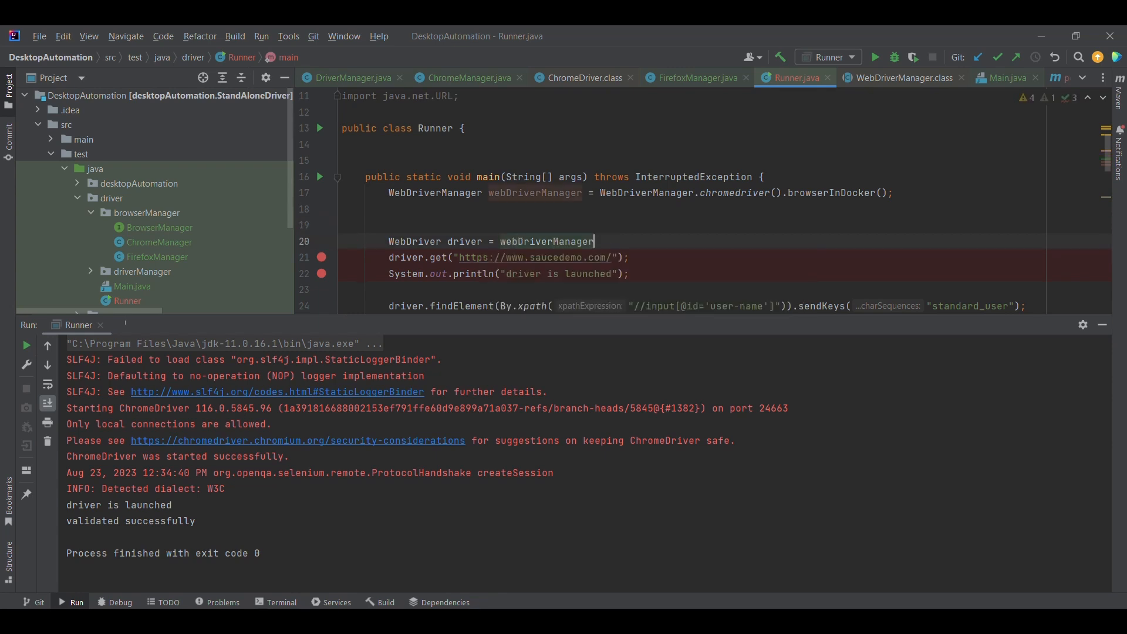
{"action": "type", "text": "."}
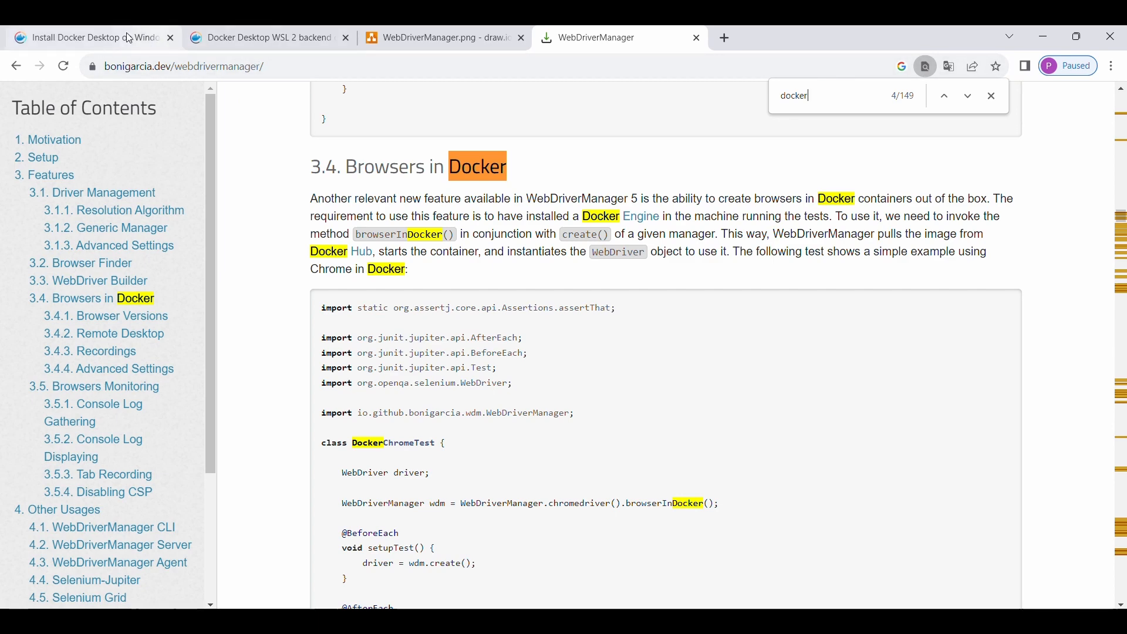
{"action": "left_click", "coordinate": [85, 36]}
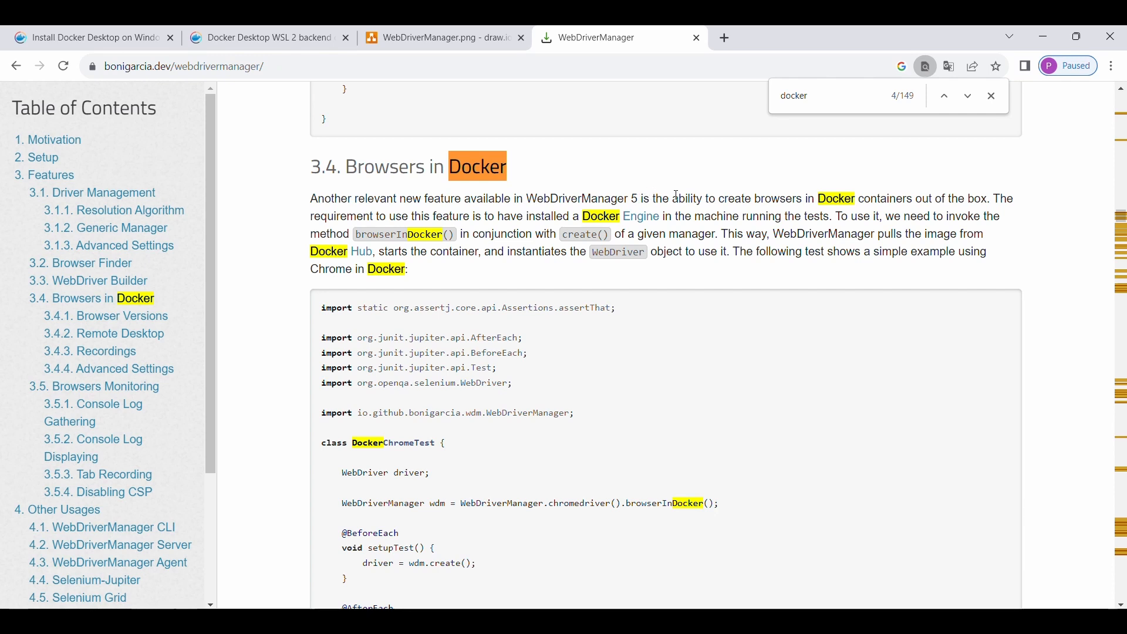
{"action": "mouse_move", "coordinate": [676, 342]}
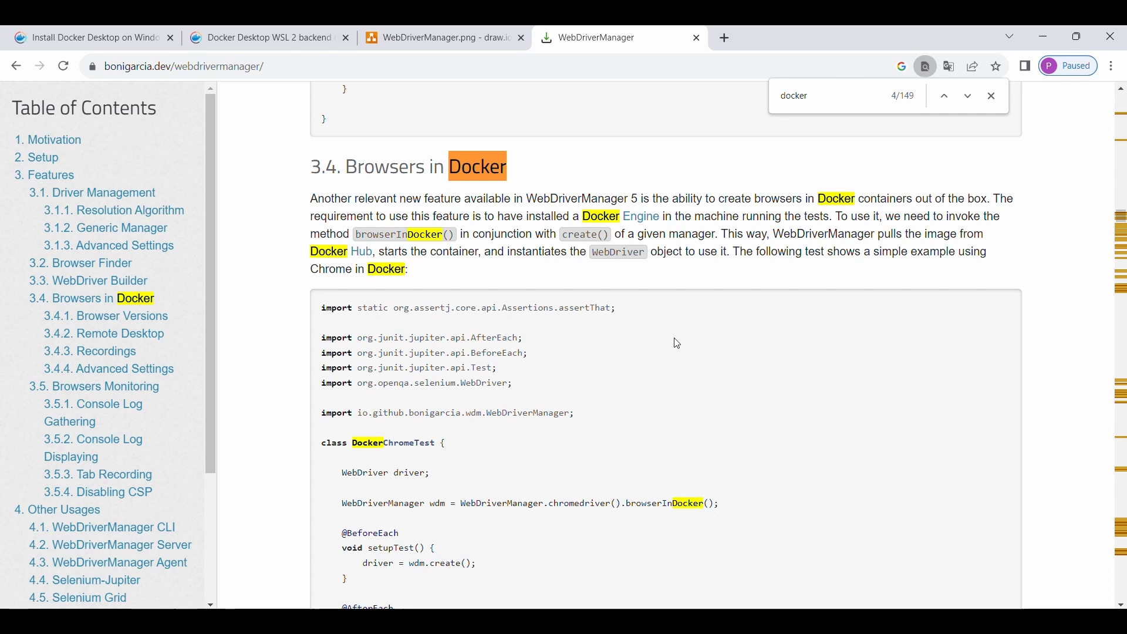
{"action": "mouse_move", "coordinate": [620, 501]}
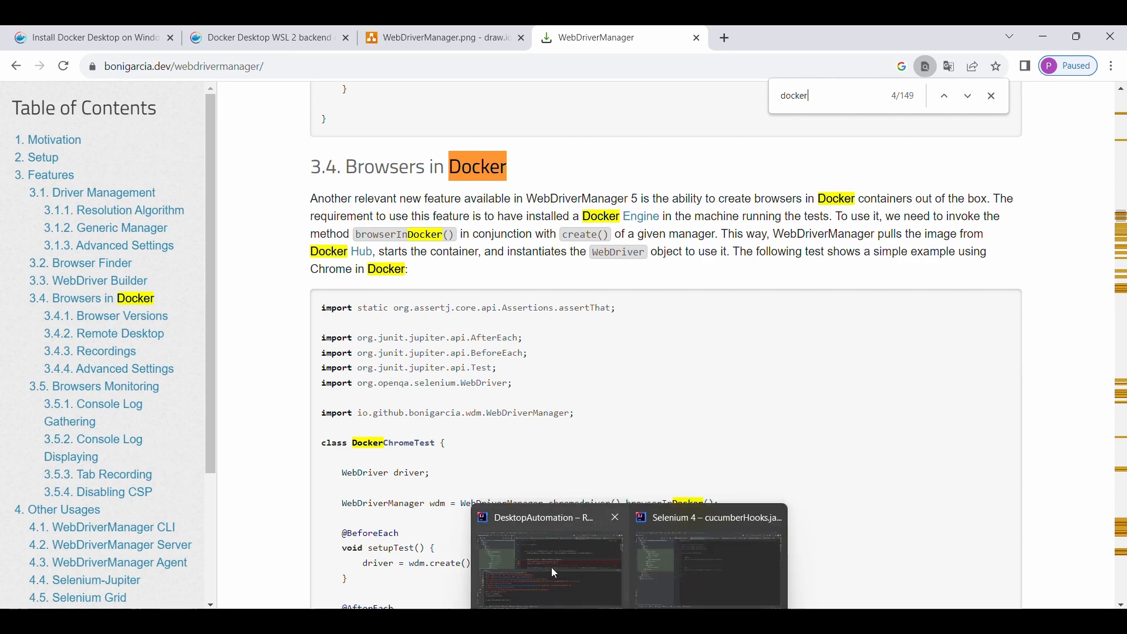
Step: Return to the project and place the caret at the end of the browserInDocker line
{"action": "left_click", "coordinate": [546, 518]}
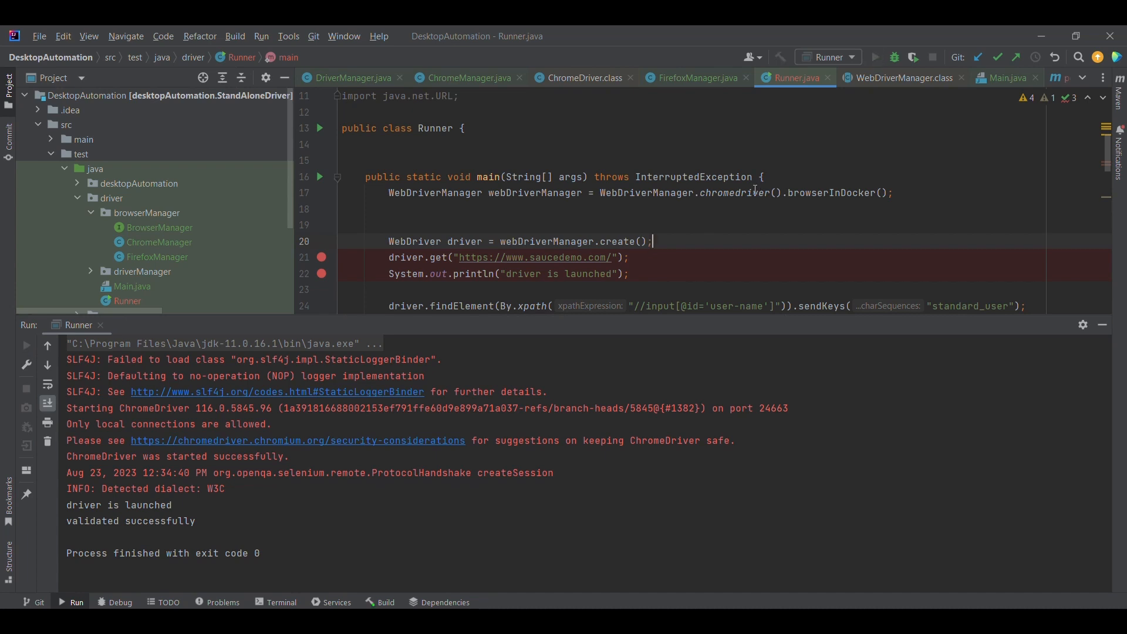
{"action": "mouse_move", "coordinate": [725, 191]}
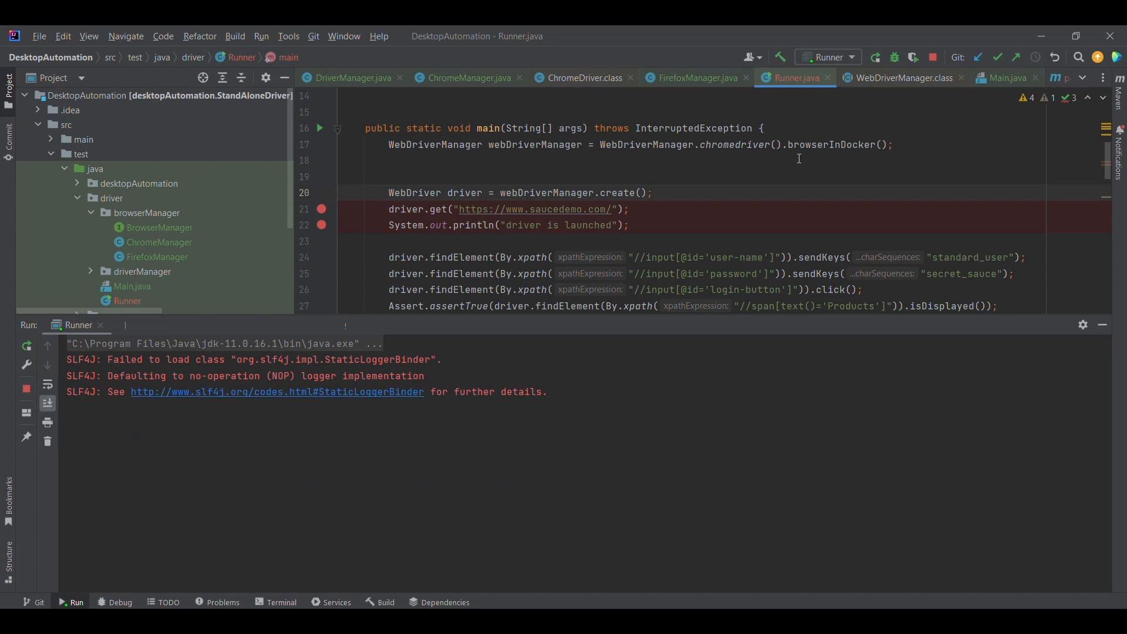
{"action": "left_click", "coordinate": [651, 192]}
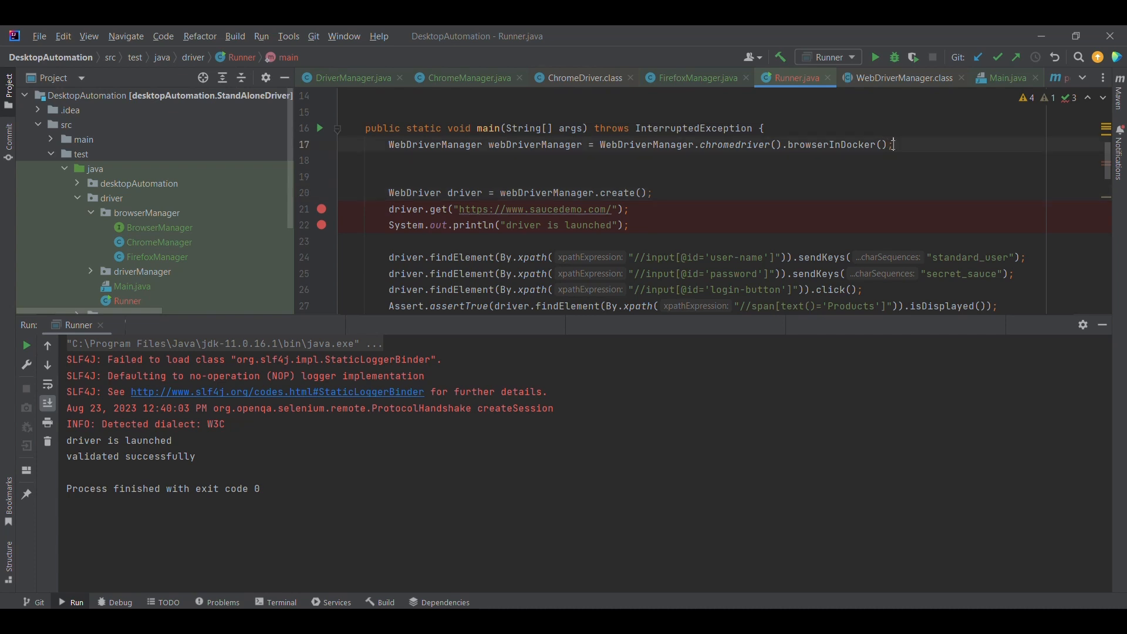
Step: Chain .enableVnc() onto browserInDocker() and add URL url = webDriverManager.getDockerNoVncUrl();
{"action": "type", "text": "."}
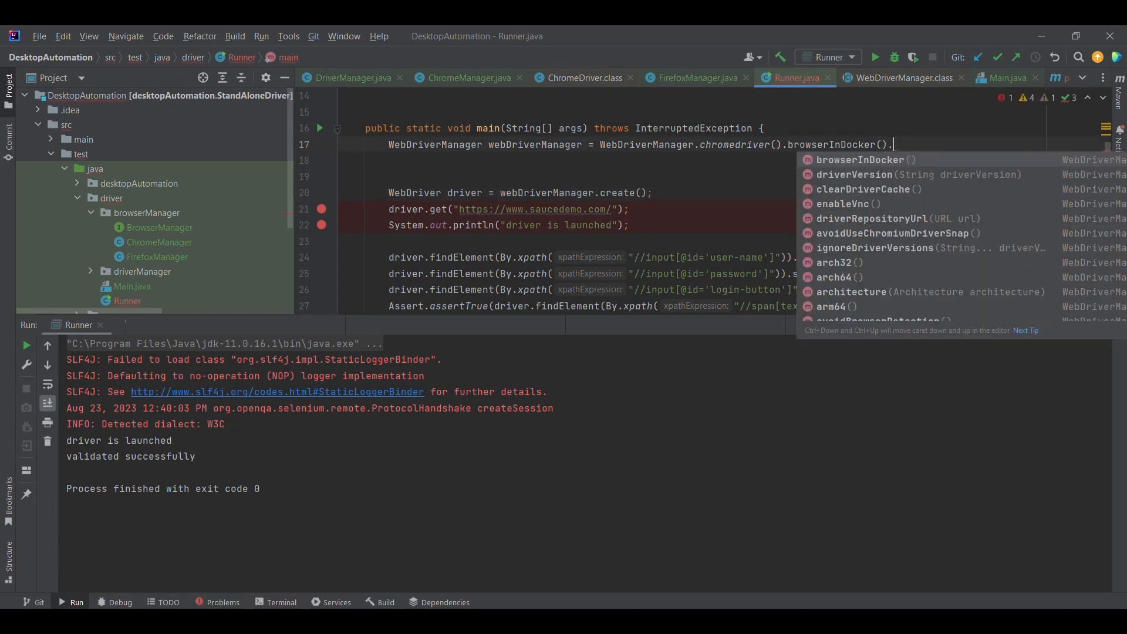
{"action": "type", "text": "enableVnc();"}
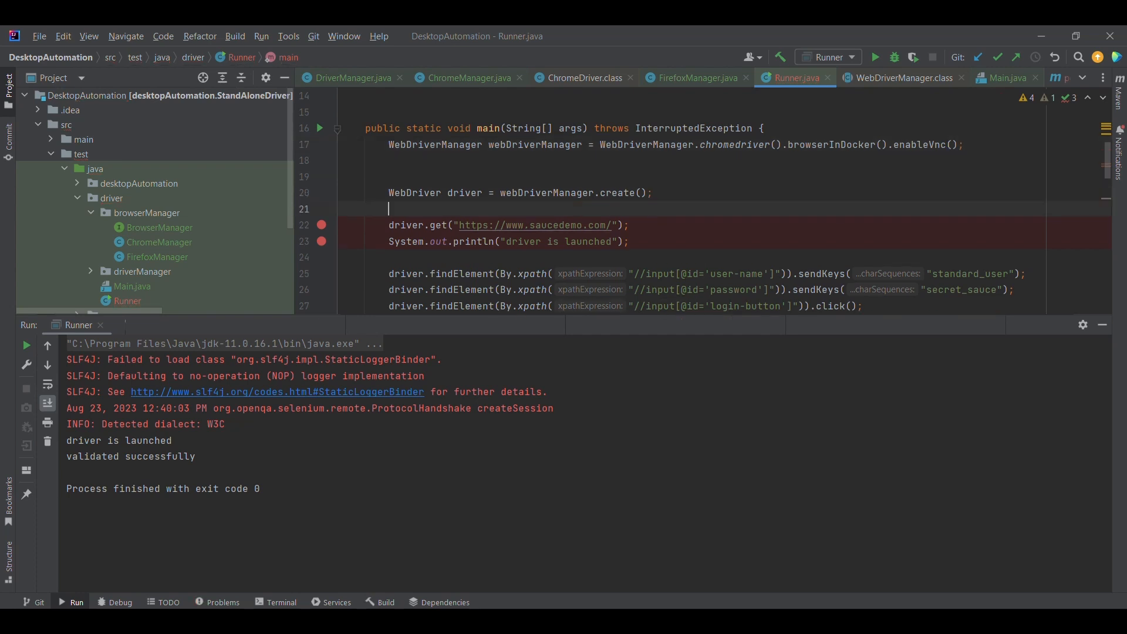
{"action": "type", "text": "we"}
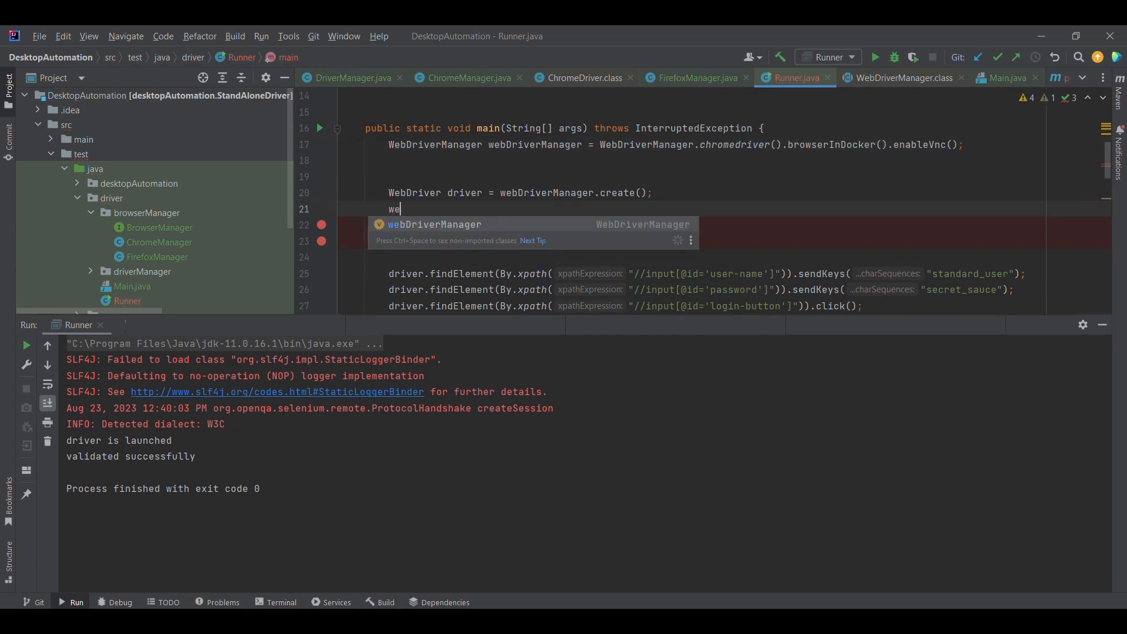
{"action": "type", "text": "webDriverManager."}
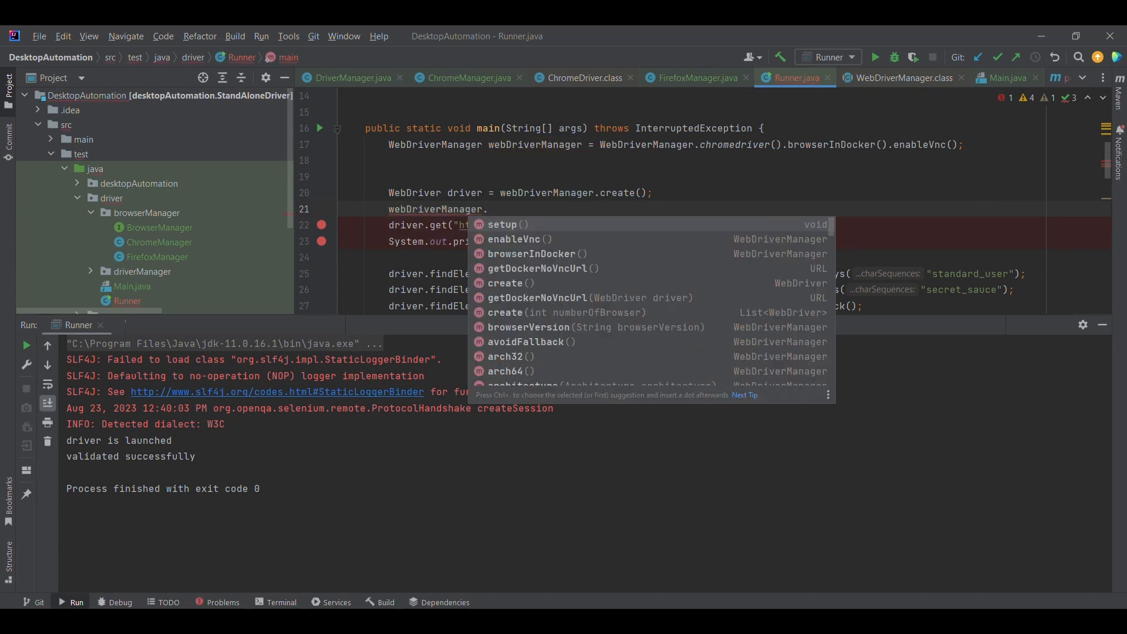
{"action": "type", "text": "getDockerNoVncUrl();"}
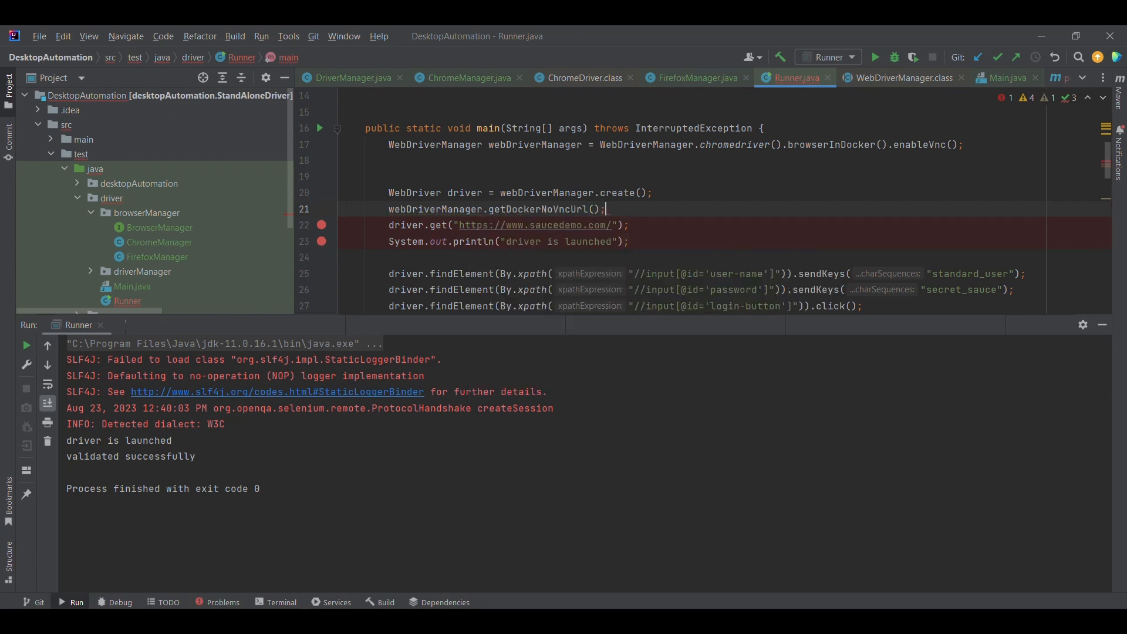
{"action": "mouse_move", "coordinate": [568, 209]}
{"action": "type", "text": "URL "}
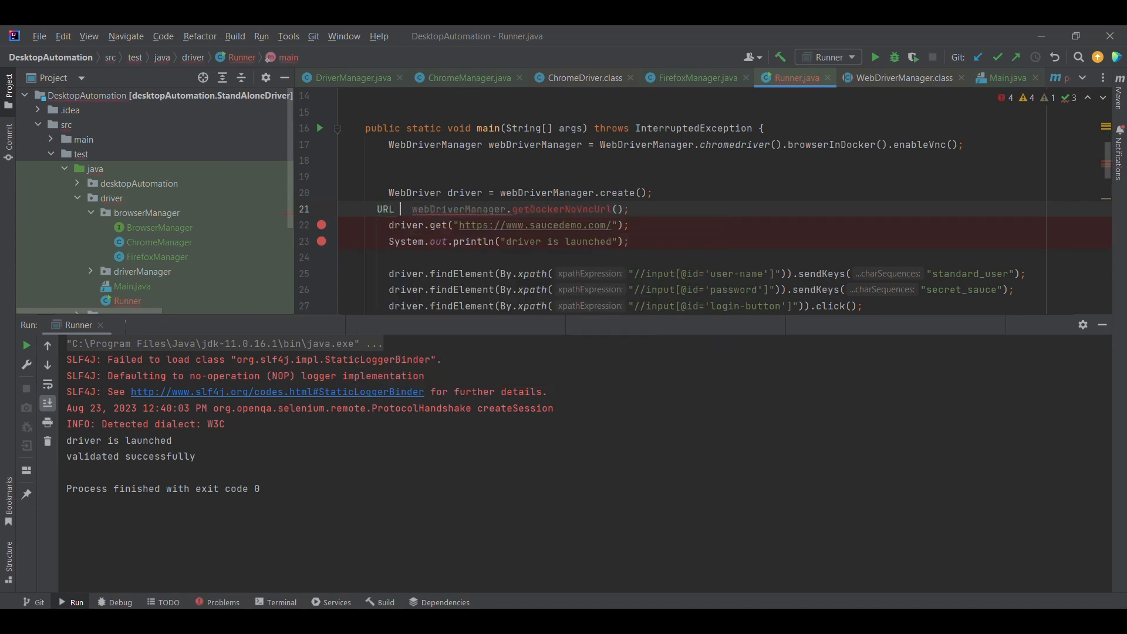
{"action": "type", "text": "url="}
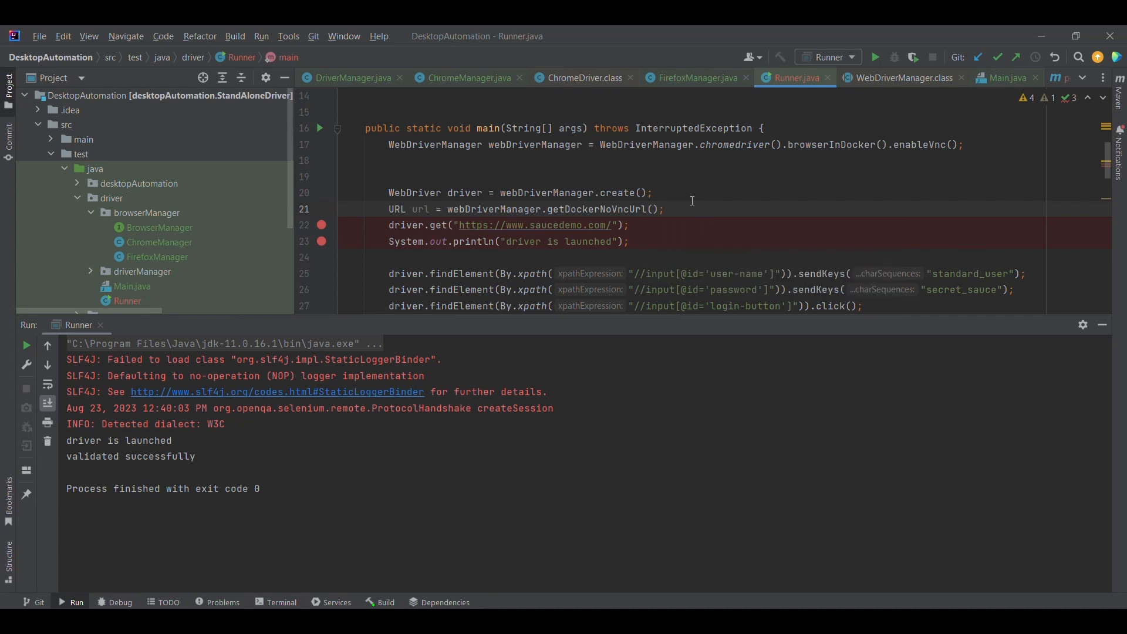
Step: Debug Runner until it pauses at the driver.get breakpoint with the noVNC url available
{"action": "left_click", "coordinate": [894, 57]}
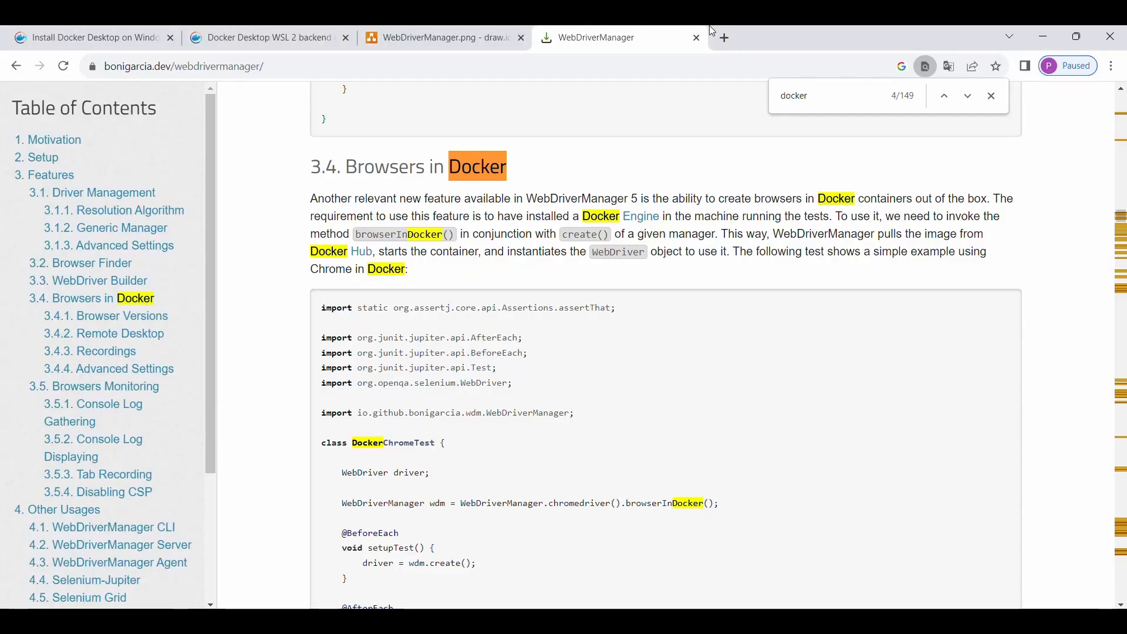
{"action": "left_click", "coordinate": [723, 37]}
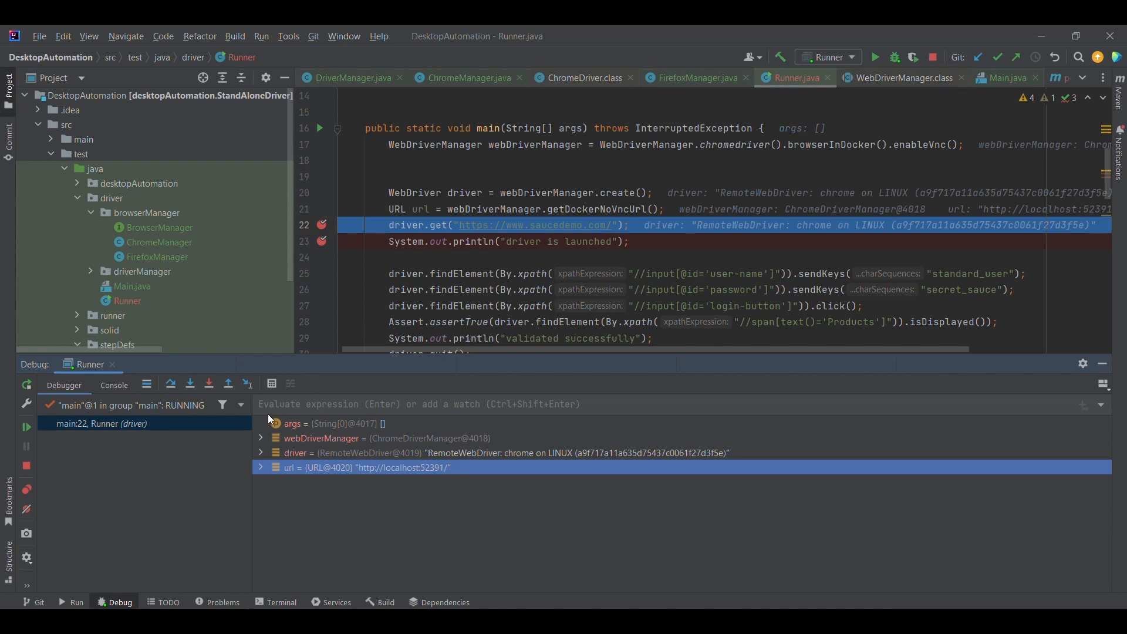
Step: Connect in noVNC and watch the Docker Chrome session show the Swag Labs login page
{"action": "left_click", "coordinate": [27, 427]}
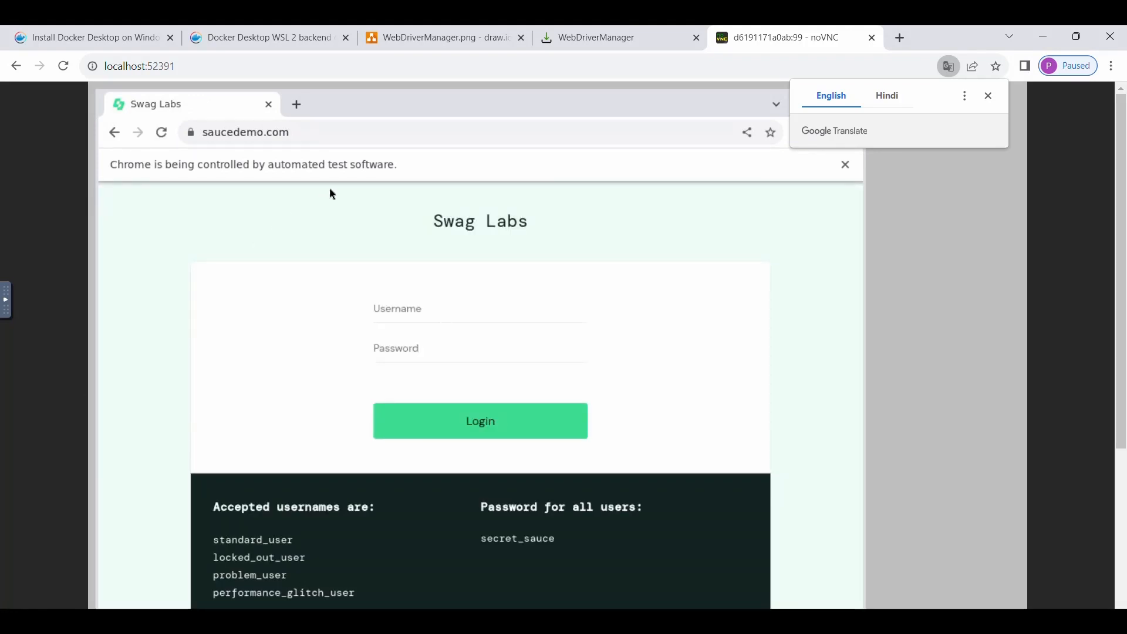
{"action": "mouse_move", "coordinate": [446, 189]}
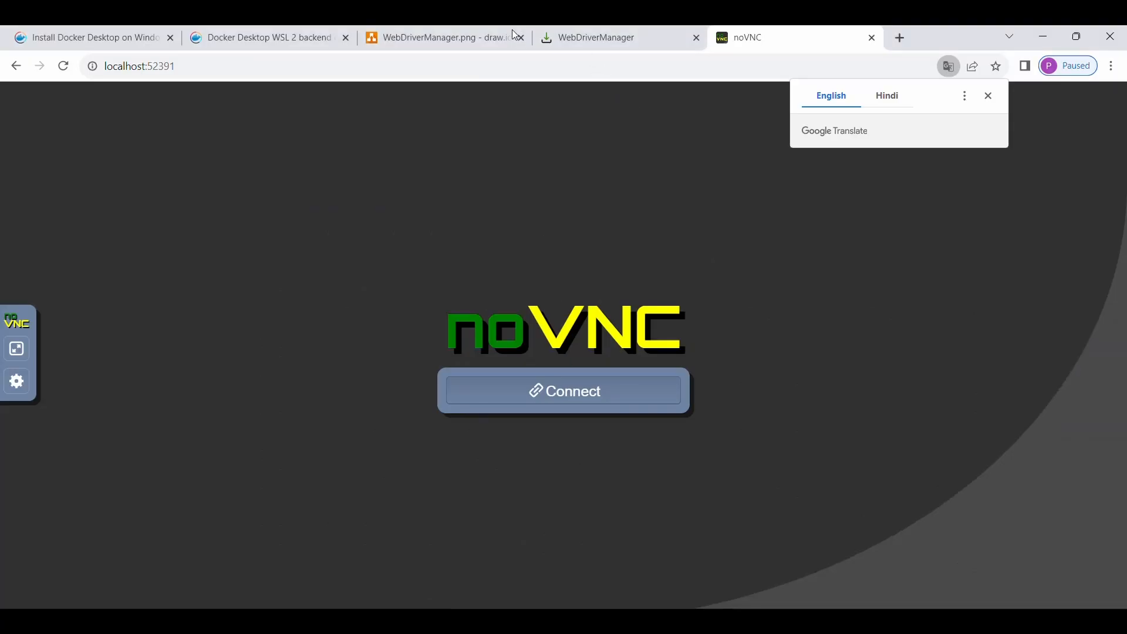
Step: Glance at the WebDriverManager.png diagram, then return to the Browsers in Docker docs section
{"action": "left_click", "coordinate": [431, 37]}
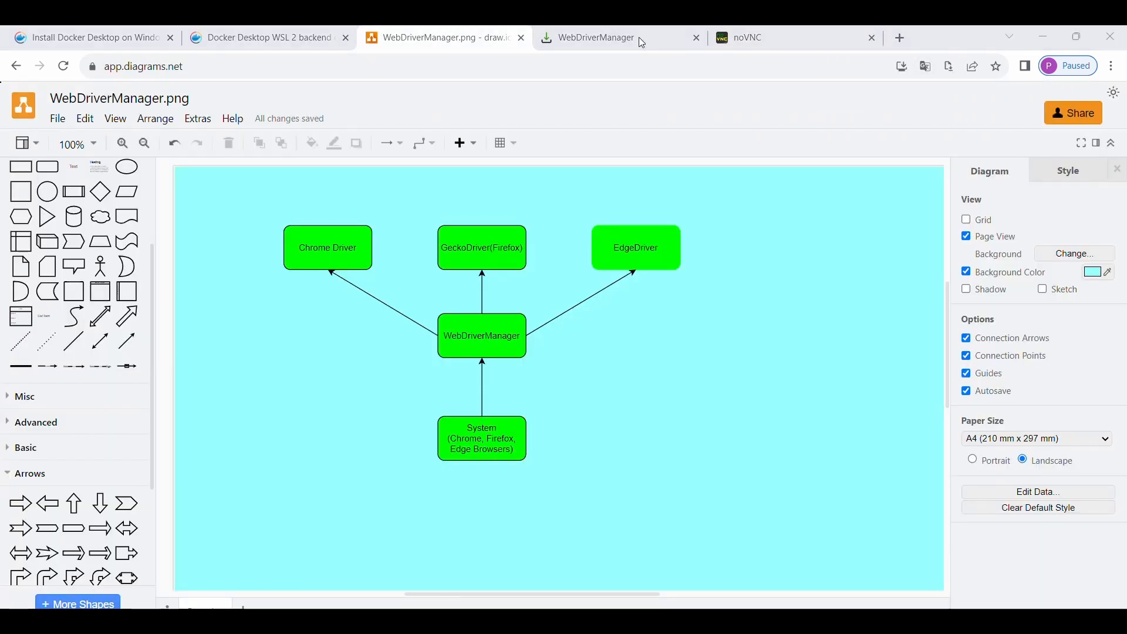
{"action": "left_click", "coordinate": [597, 37]}
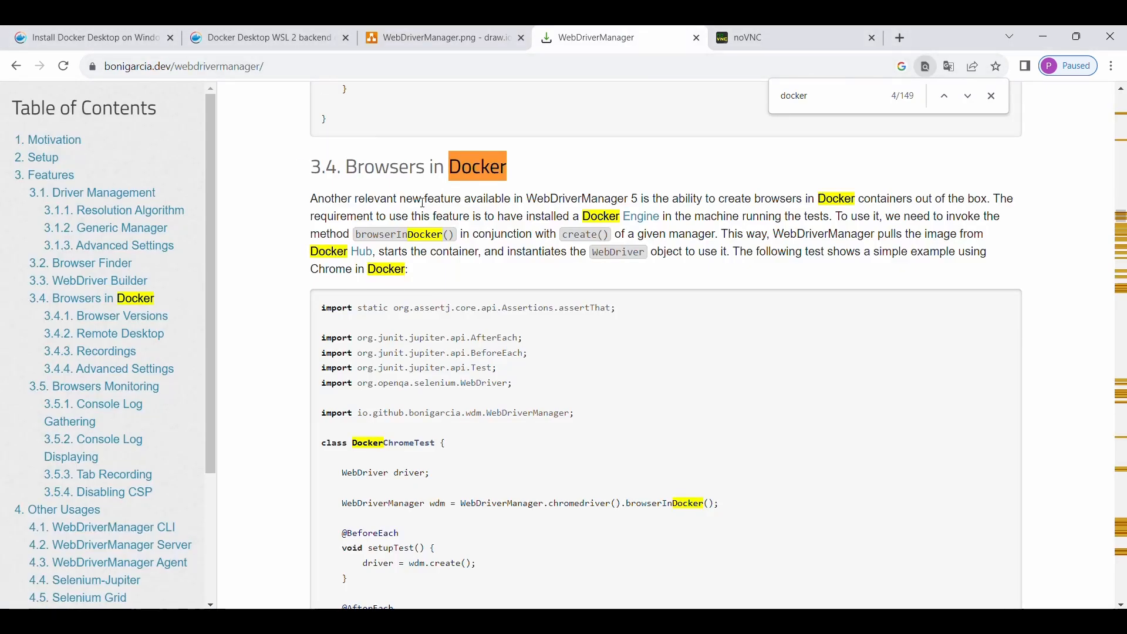
{"action": "mouse_move", "coordinate": [533, 110]}
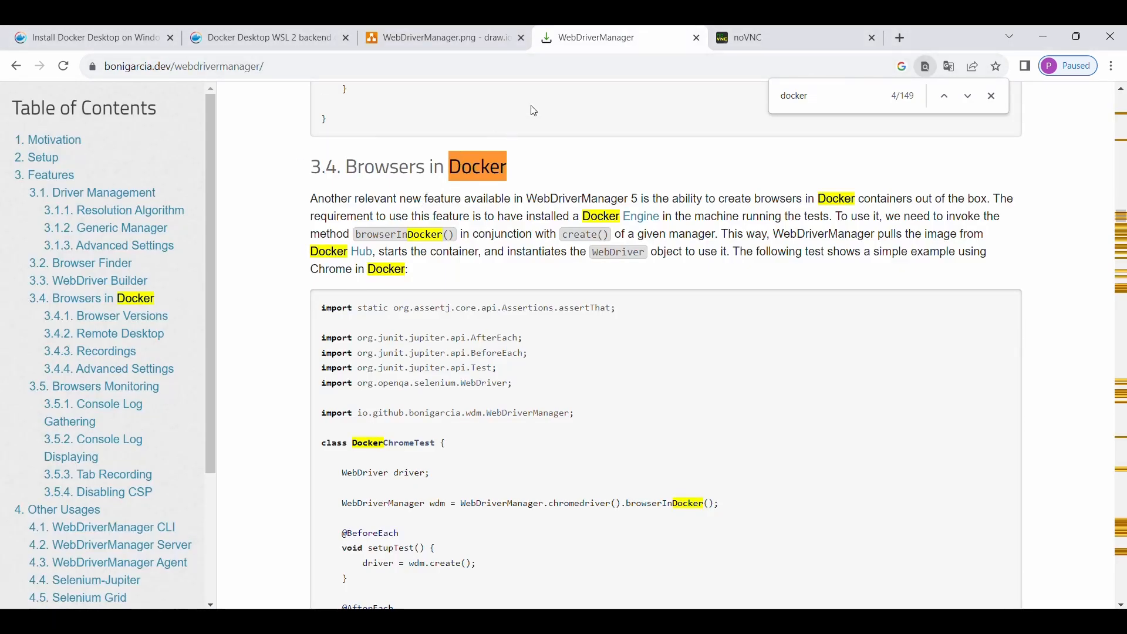